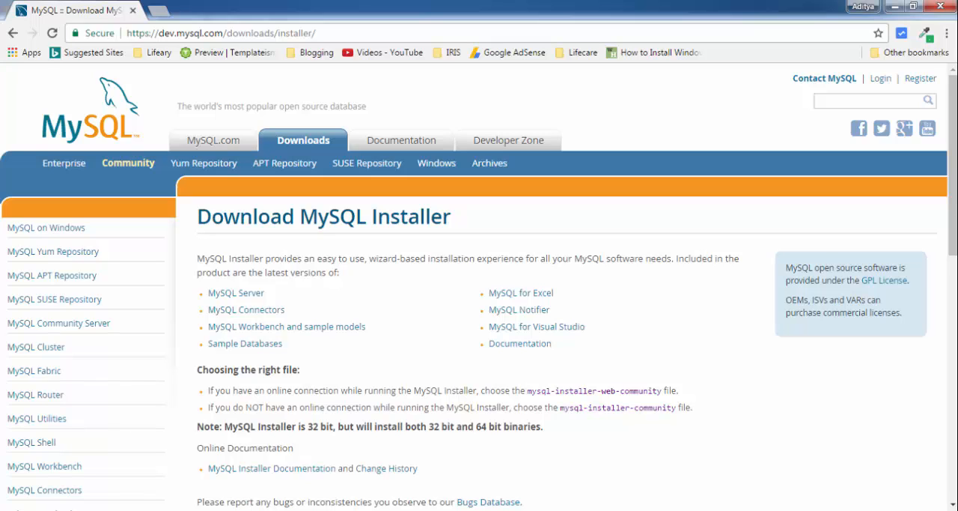
mouse_move(952, 235)
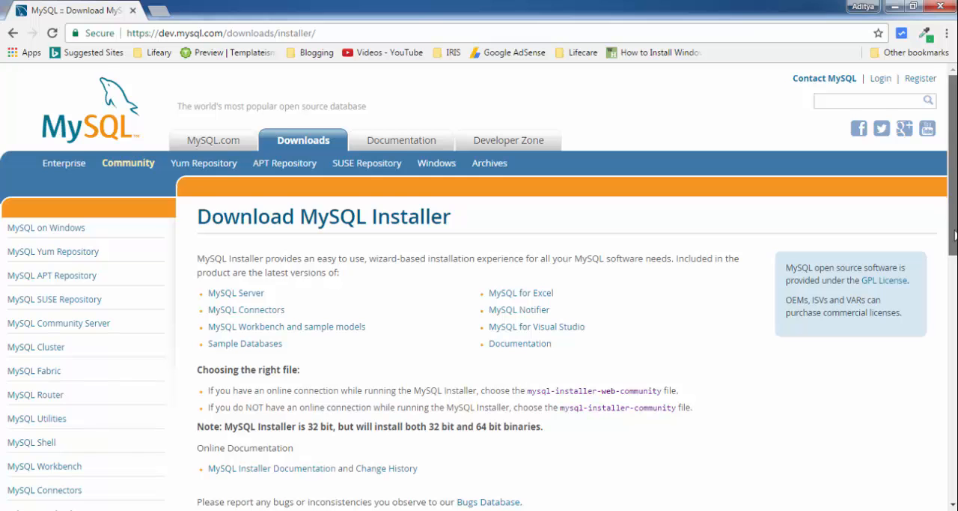
Step: Download the 386.6M mysql-installer-community-5.7.17.0.msi offline installer for Windows
scroll(down, 3)
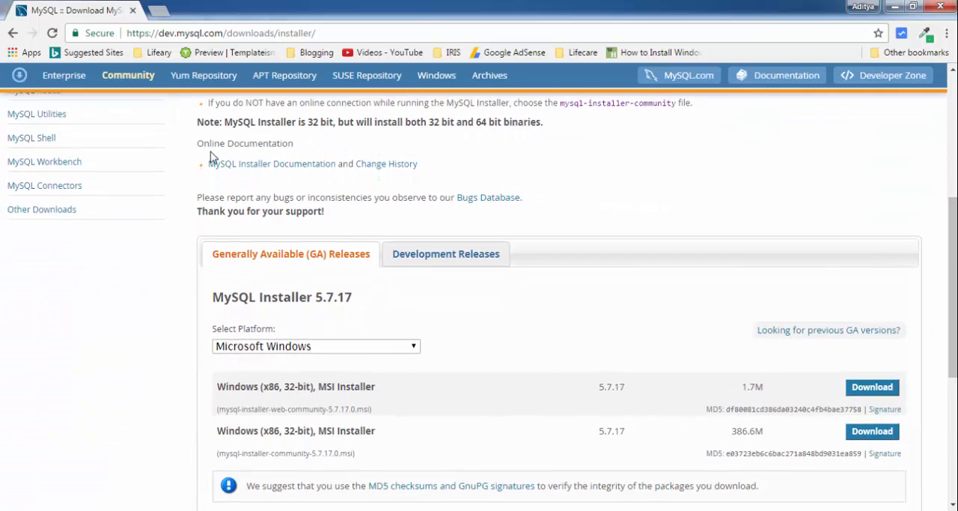
mouse_move(216, 381)
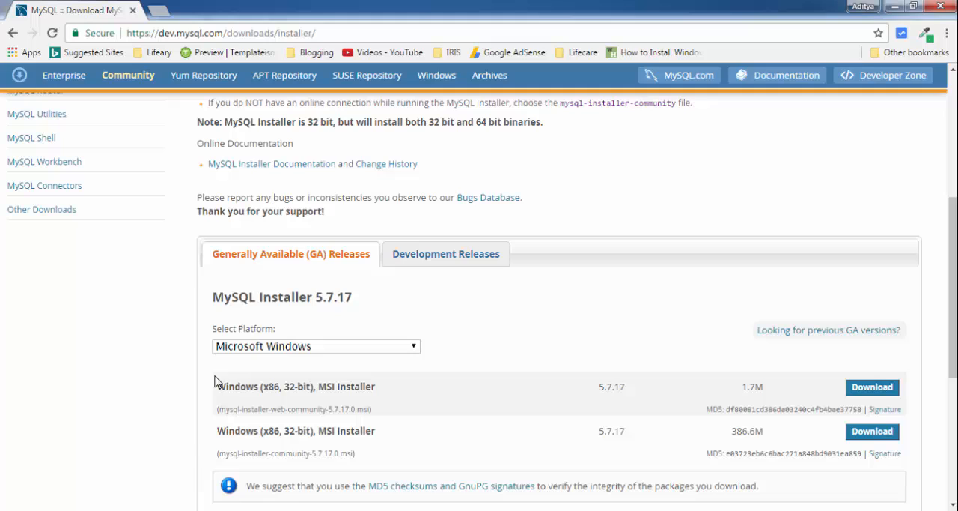
mouse_move(805, 445)
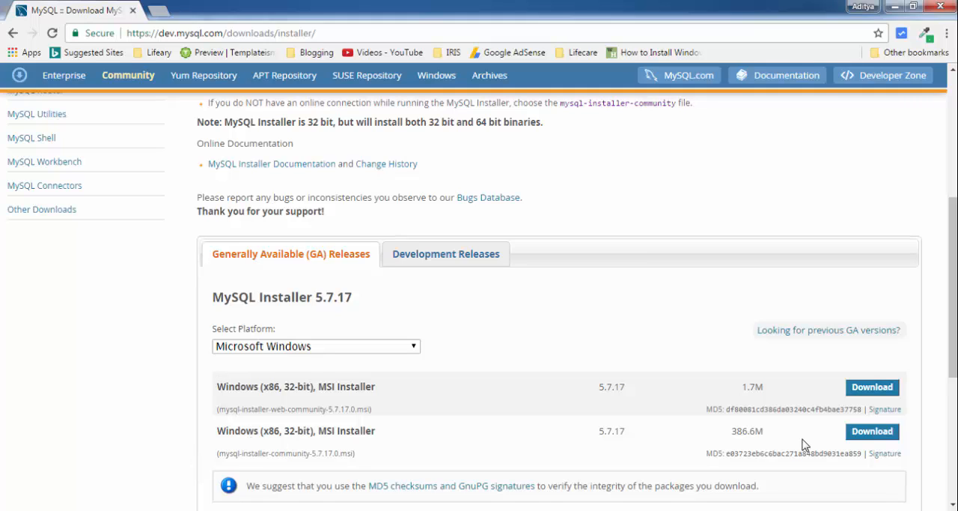
click(872, 431)
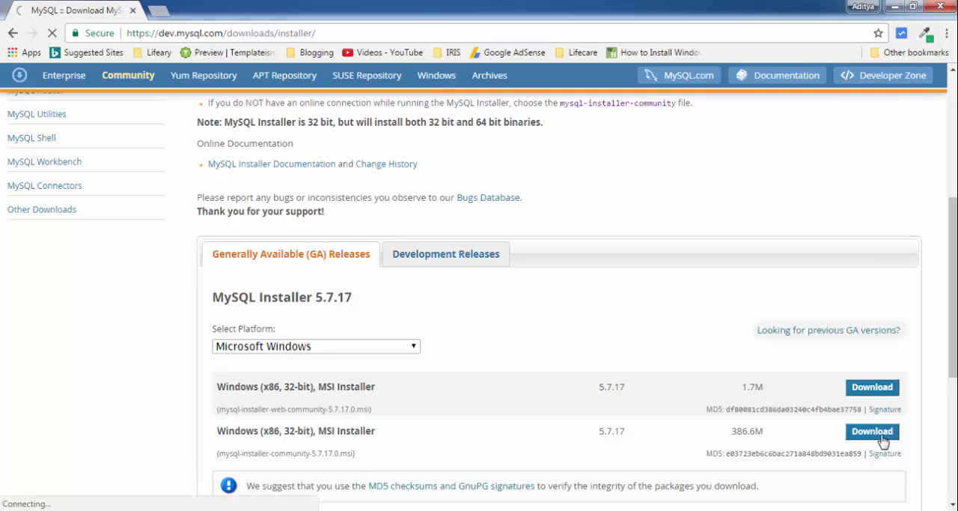
Step: Start the installer download without signing in and keep the file despite the warning
click(872, 431)
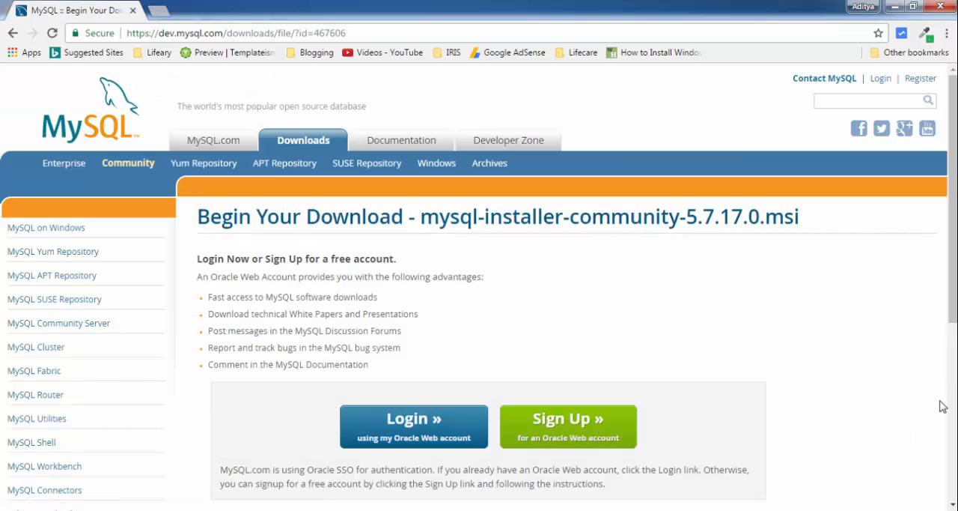
scroll(down, 3)
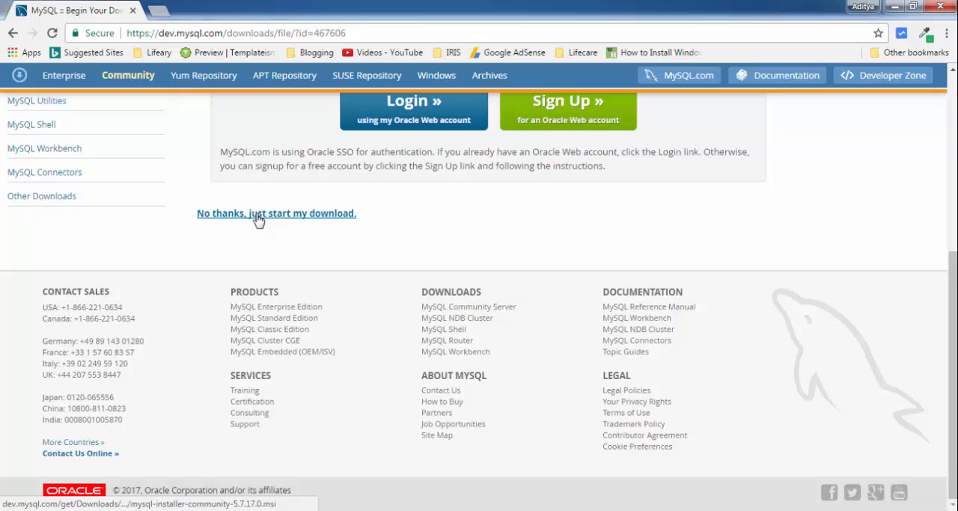
click(276, 212)
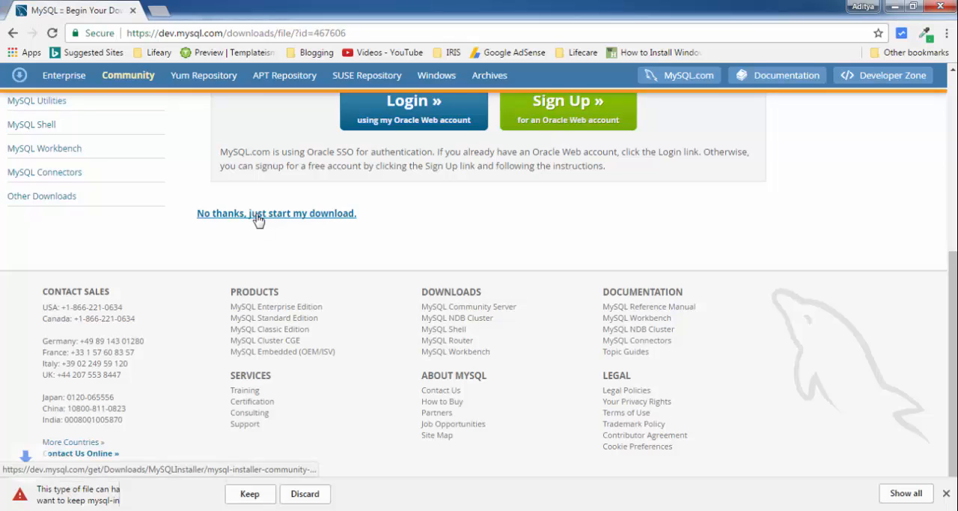
click(250, 493)
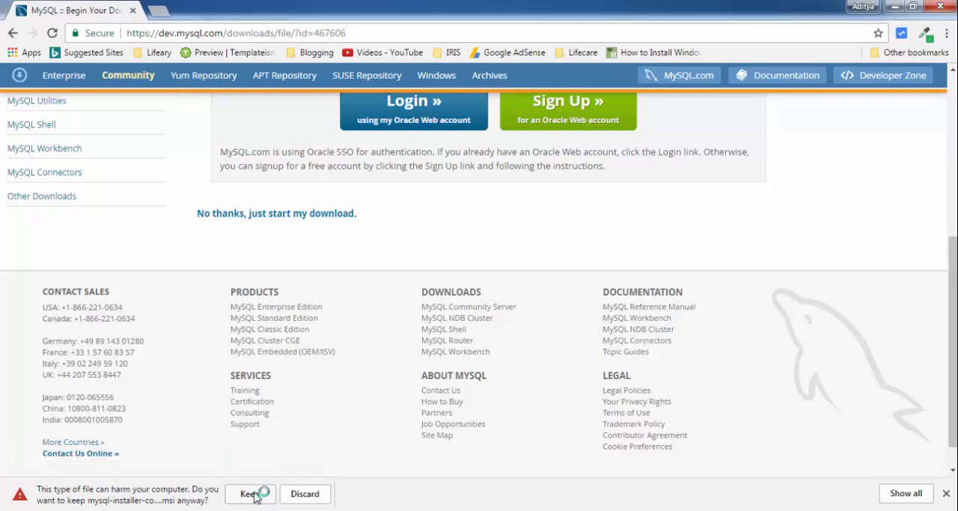
Step: Cancel the duplicate installer download in the browser's downloads list
click(249, 494)
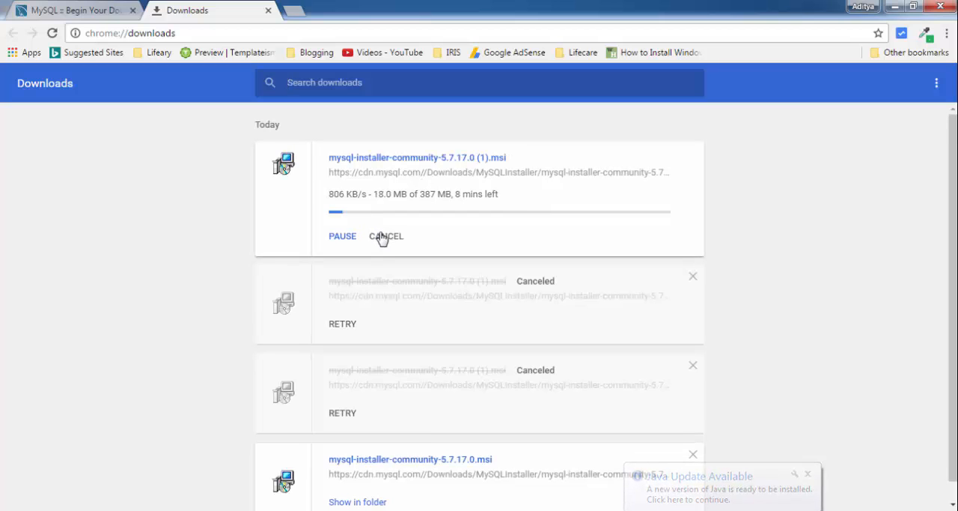
click(387, 236)
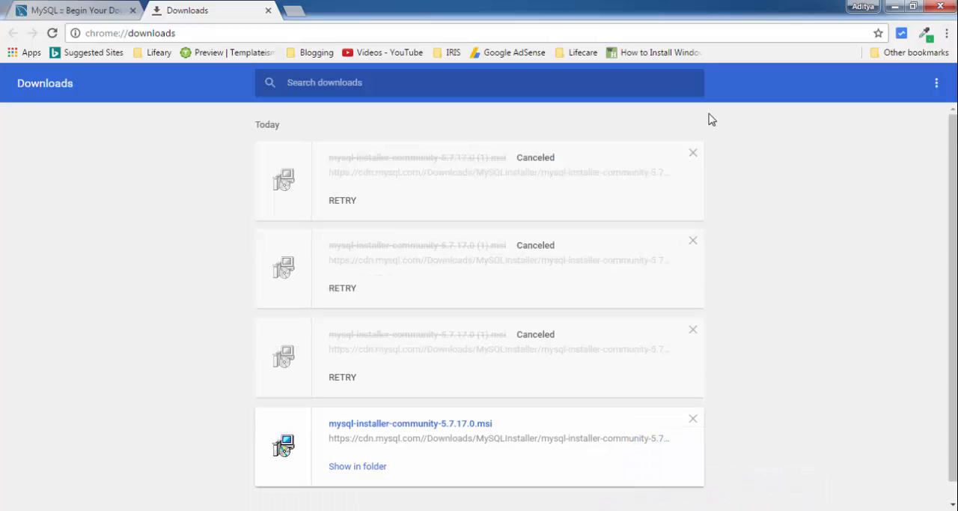
click(936, 83)
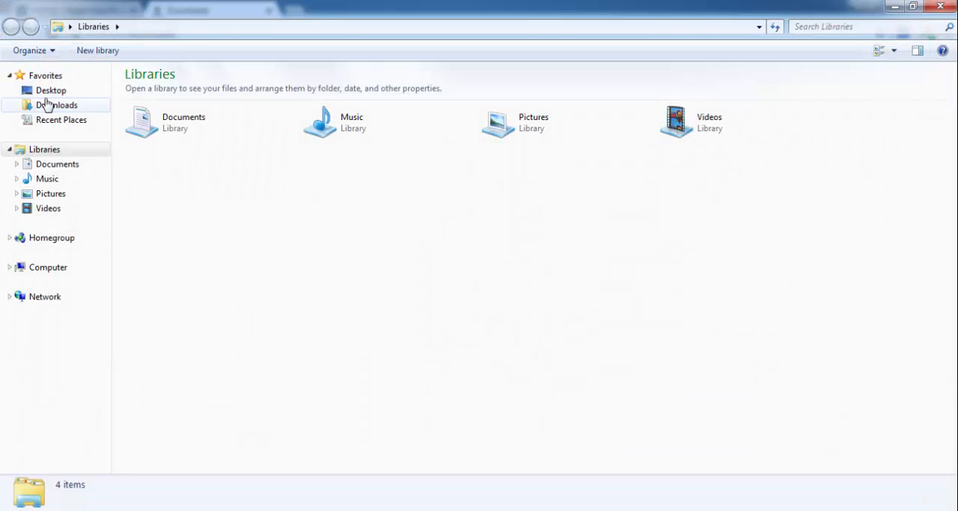
Step: Run mysql-installer-community-5.7.17.0.msi from Downloads, allowing it past the security warning
click(57, 105)
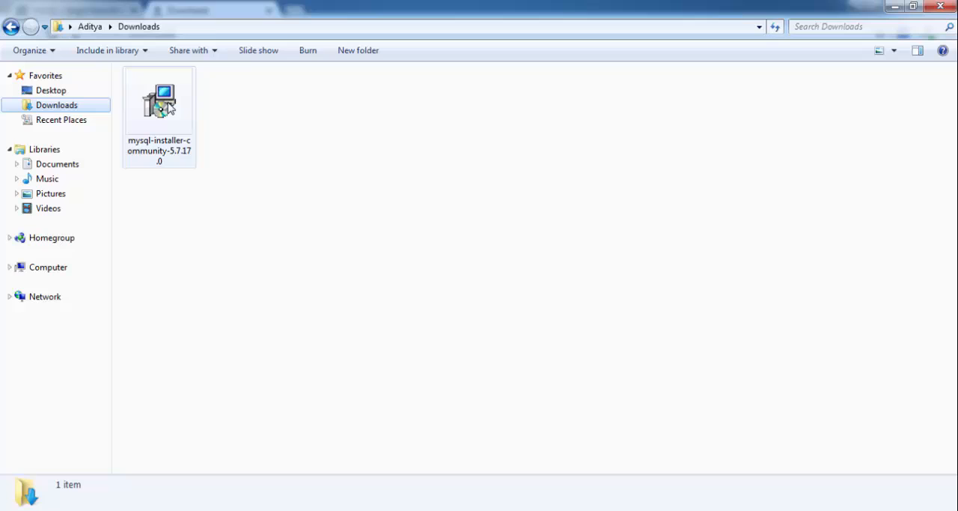
click(158, 101)
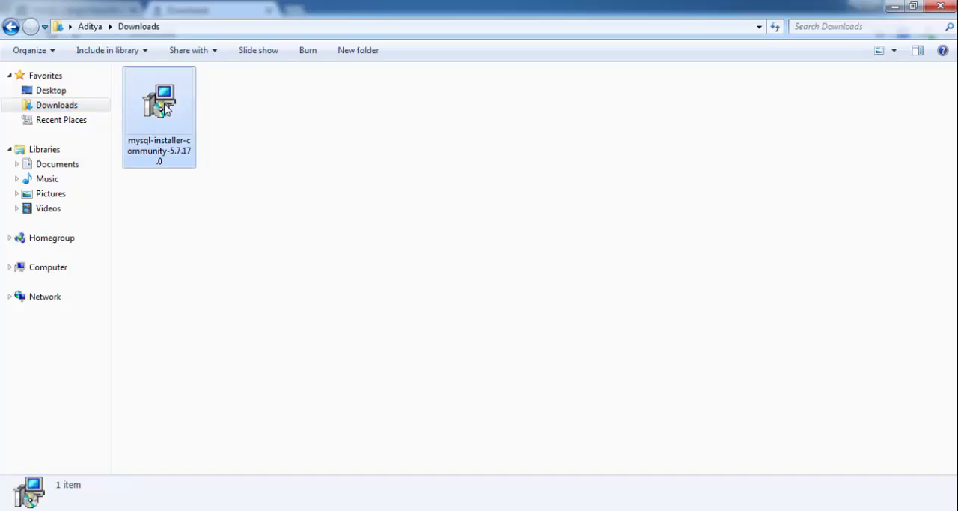
click(159, 105)
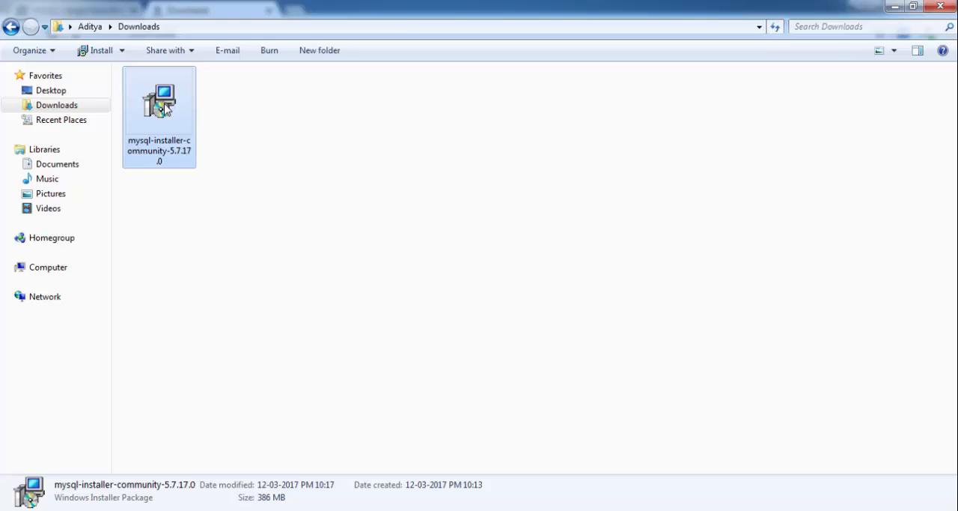
double_click(159, 101)
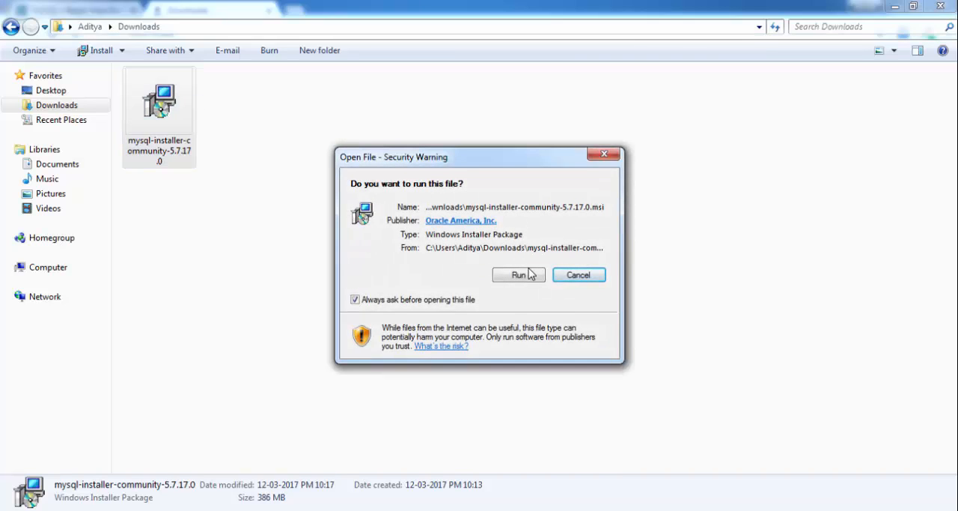
click(519, 275)
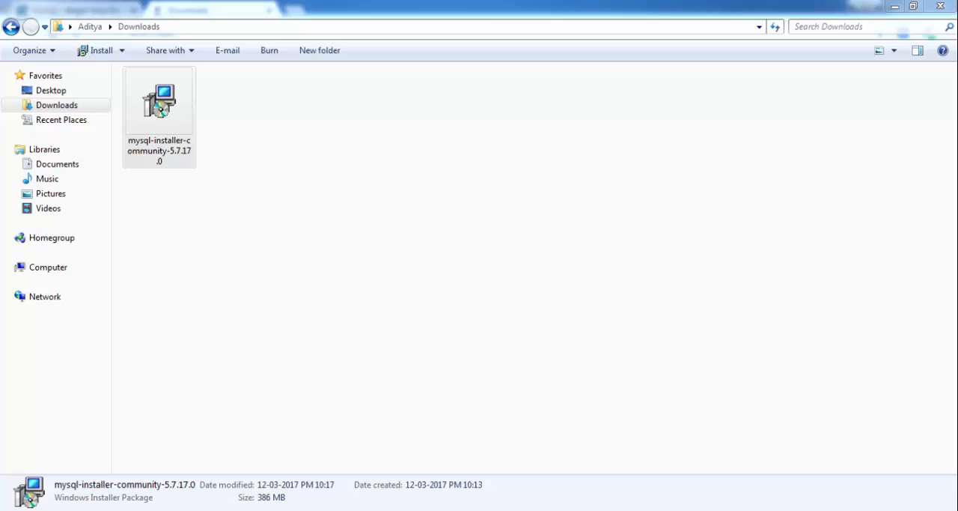
double_click(158, 101)
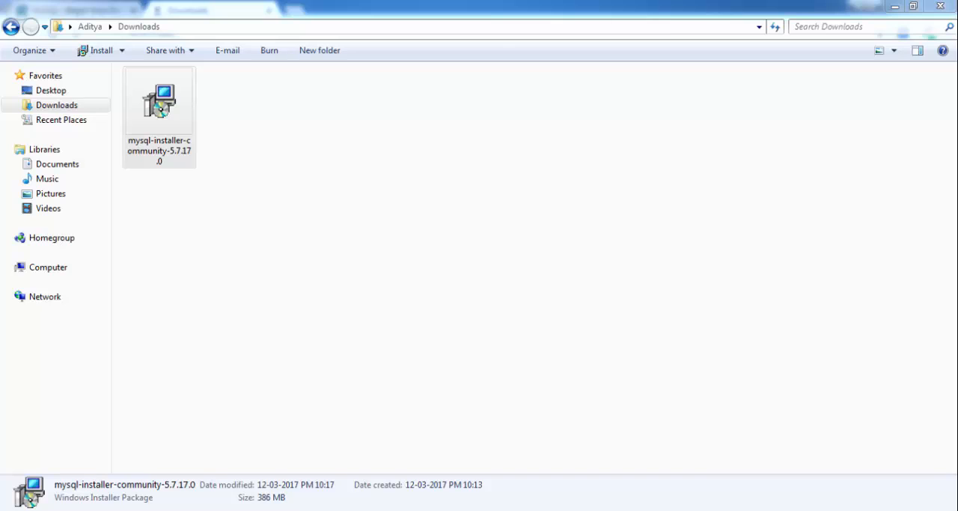
double_click(159, 101)
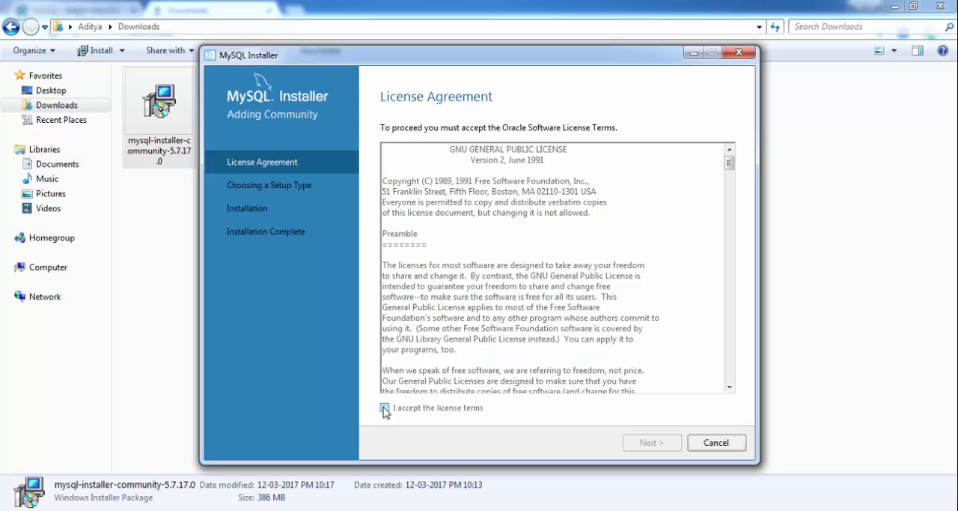
Step: Accept the MySQL license terms and proceed with the Developer Default setup type
click(384, 407)
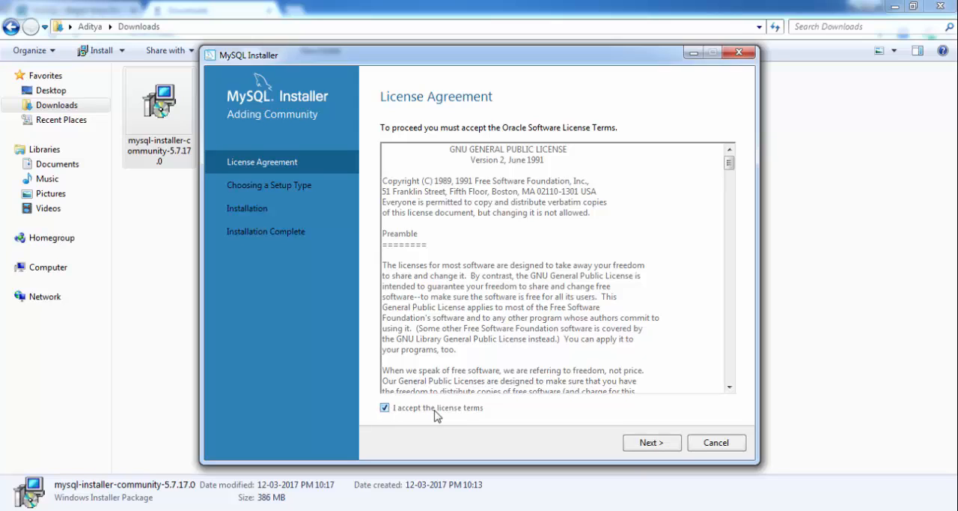
click(650, 442)
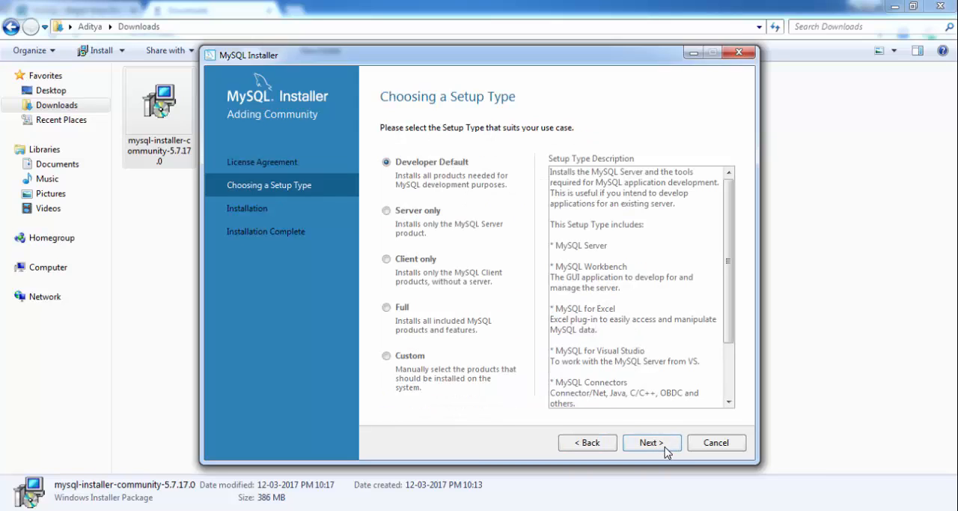
mouse_move(449, 185)
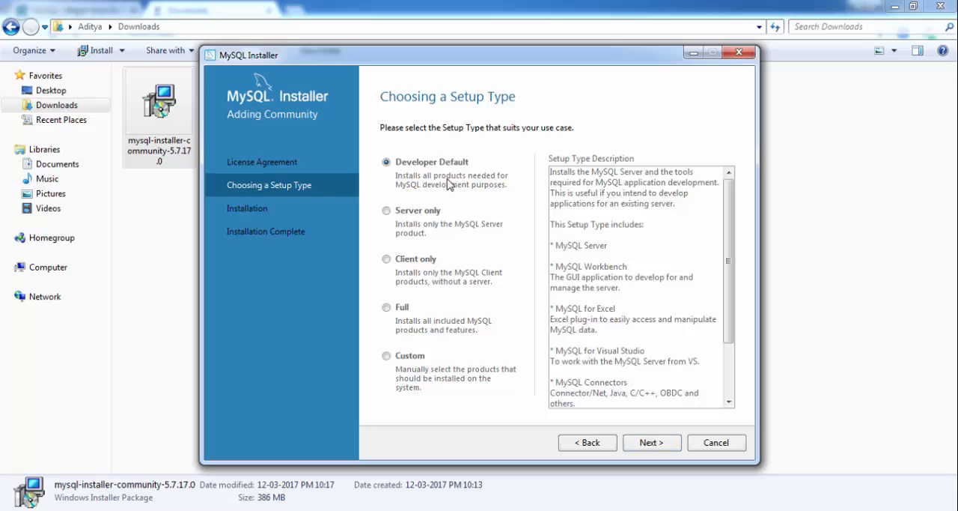
mouse_move(434, 173)
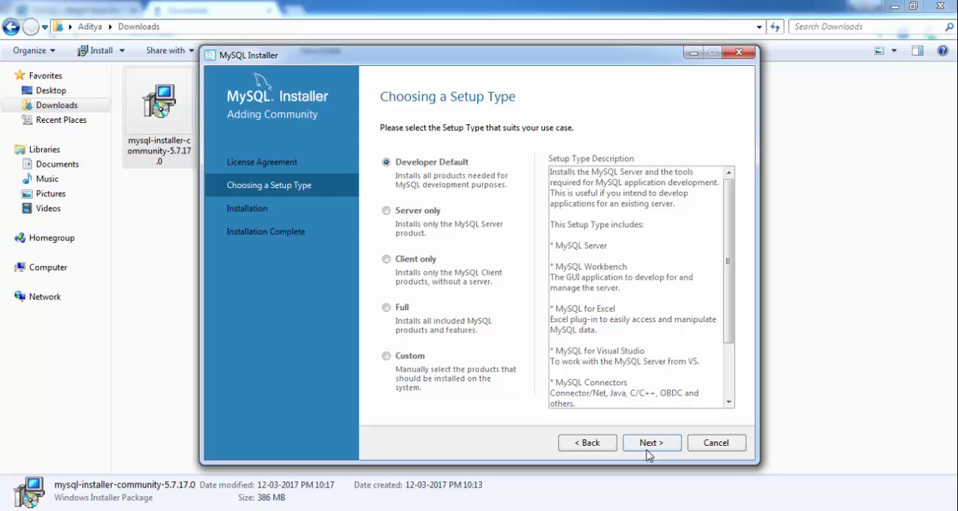
click(651, 442)
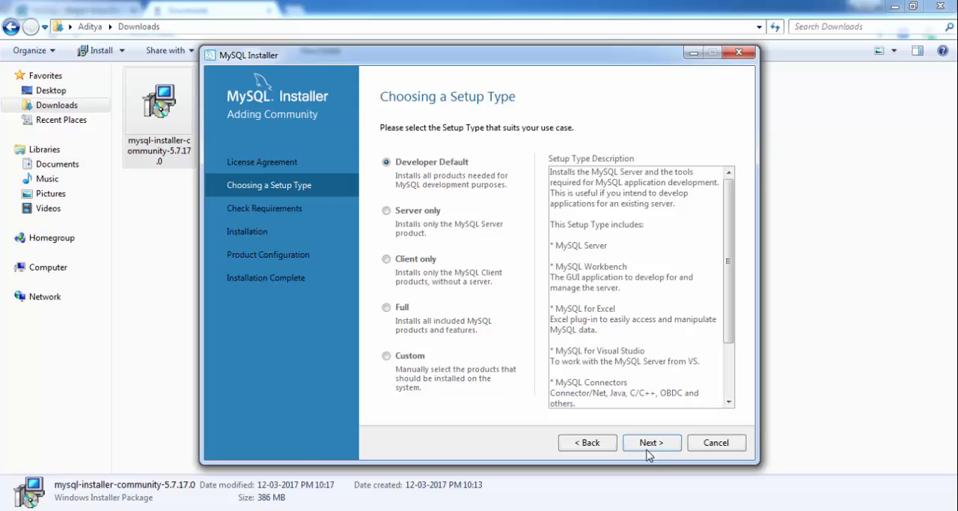
Step: Skip the failing Check Requirements items by confirming Yes to continue
click(650, 442)
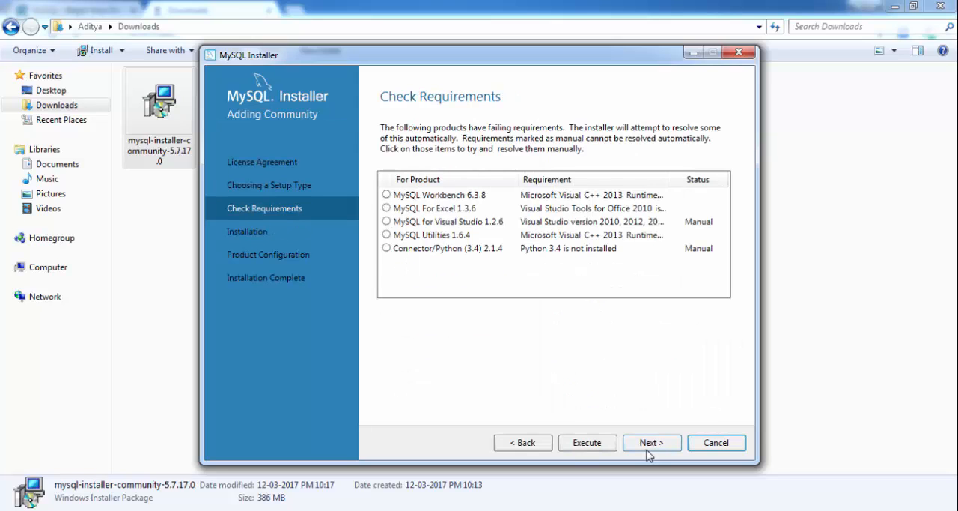
mouse_move(564, 329)
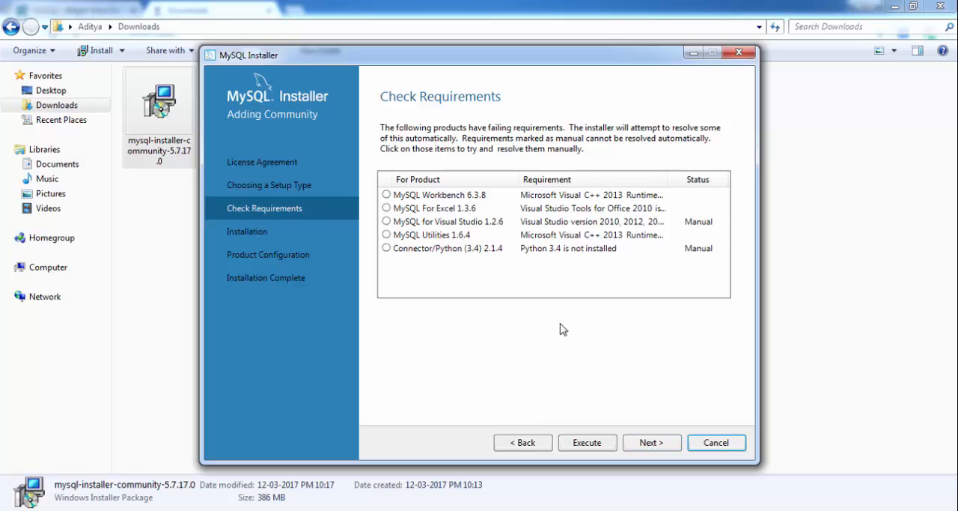
mouse_move(587, 442)
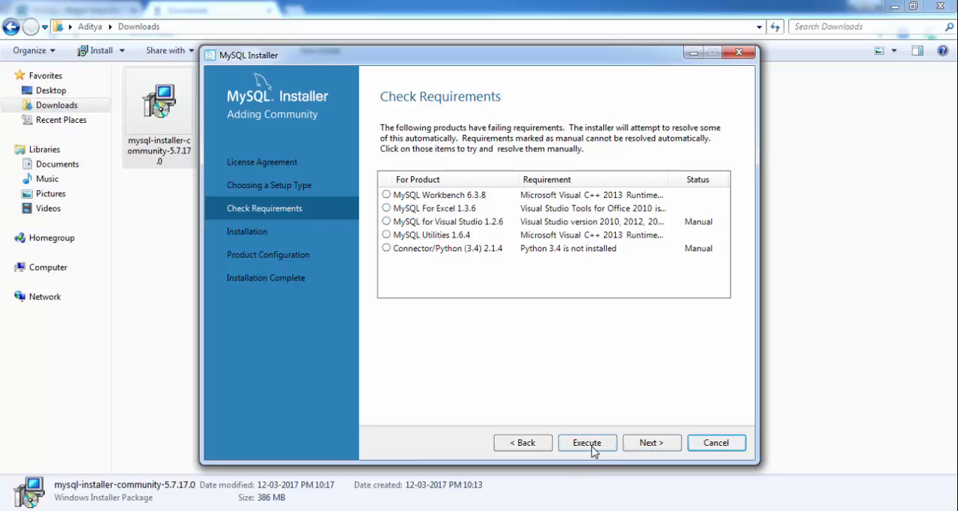
mouse_move(651, 442)
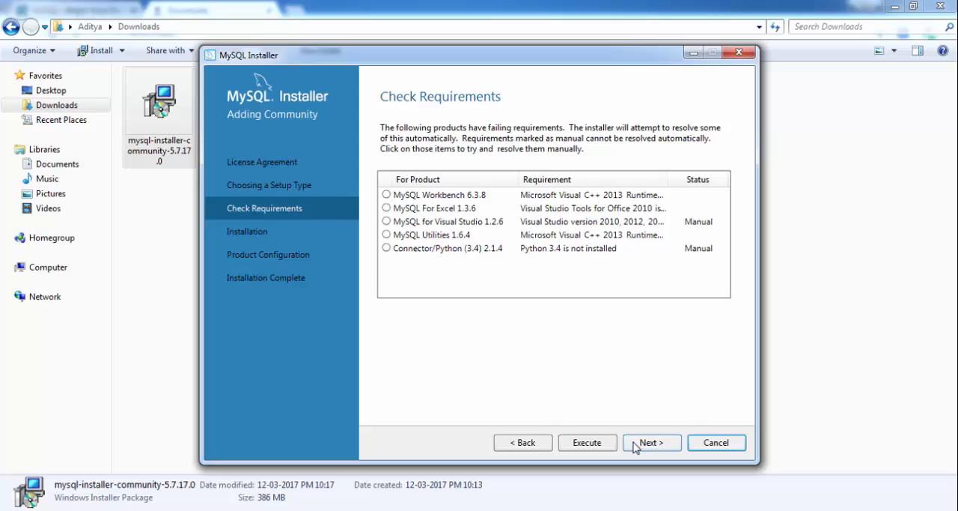
click(650, 442)
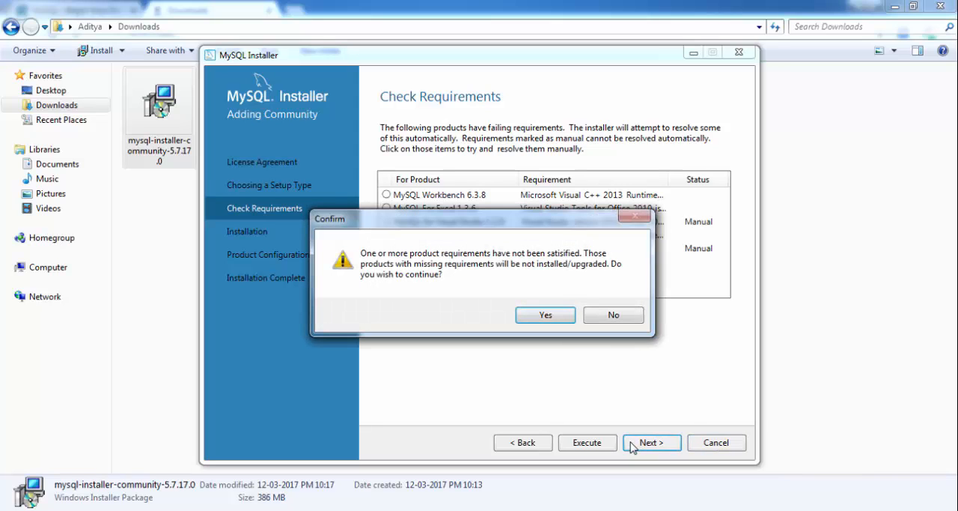
mouse_move(472, 278)
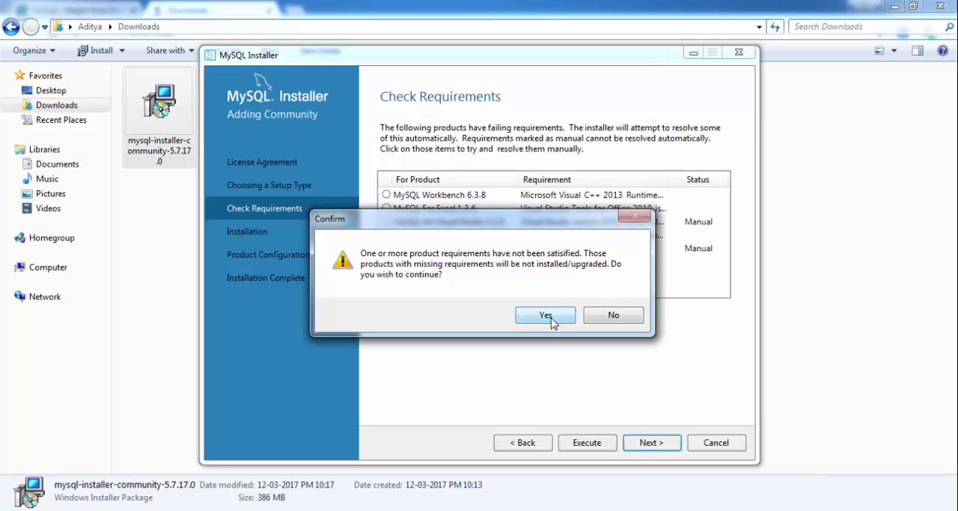
click(545, 314)
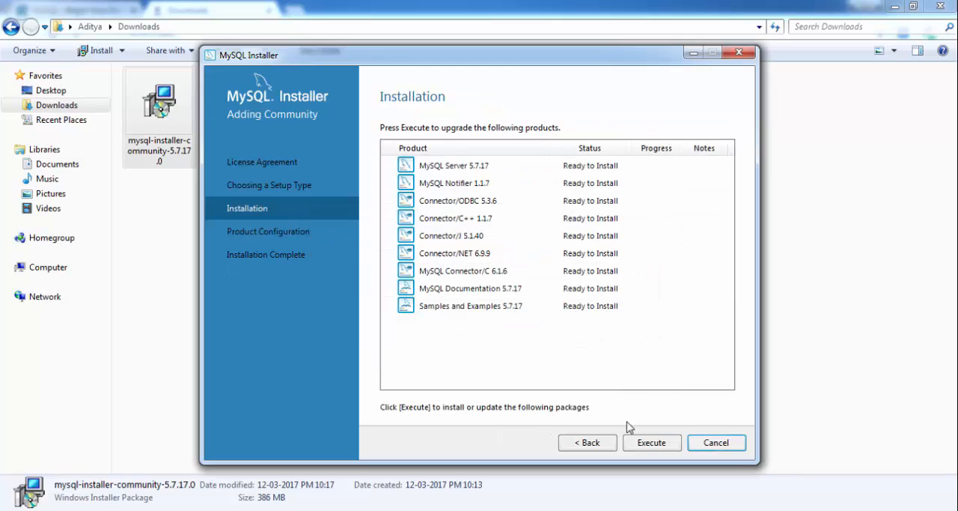
Step: Execute the product installation, where only Connector/ODBC fails, then proceed to configuration
click(651, 442)
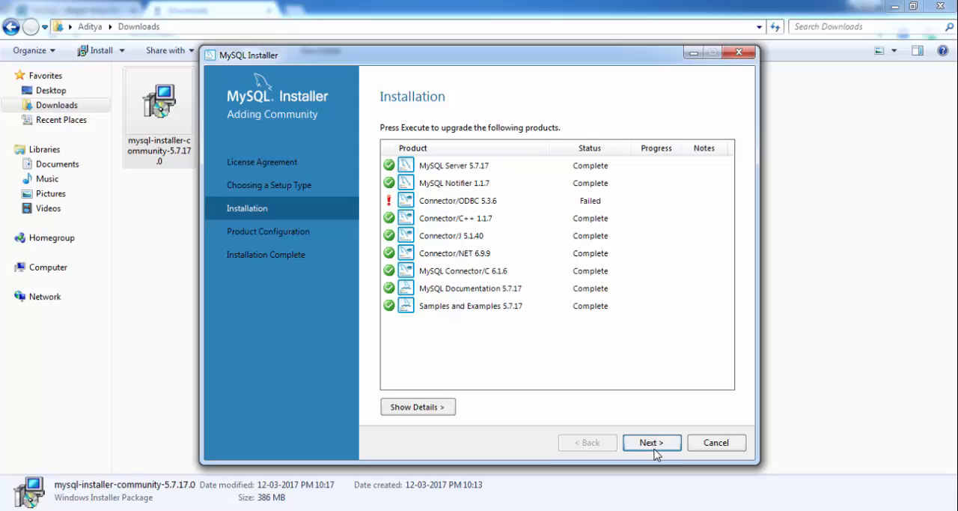
click(651, 442)
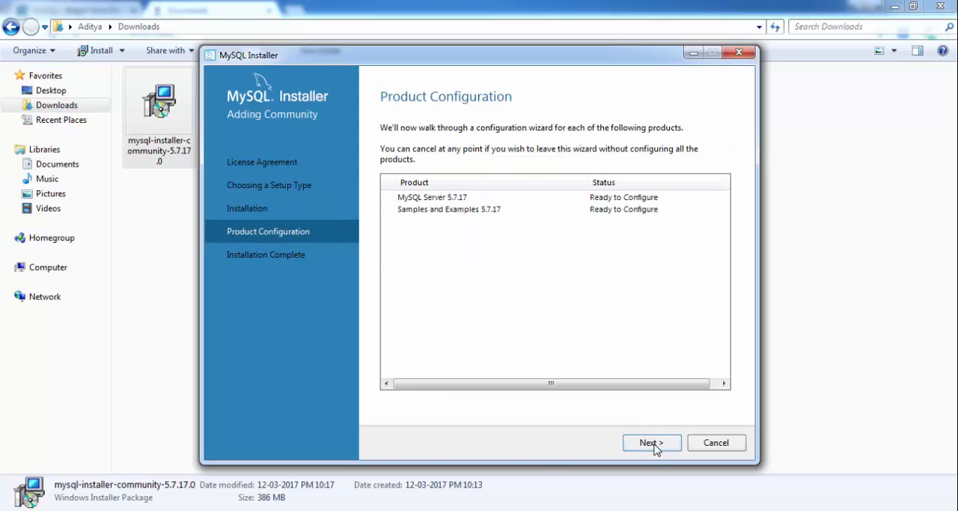
Step: Keep Development Machine type with TCP/IP on port 3306 and reach the root password page
click(652, 442)
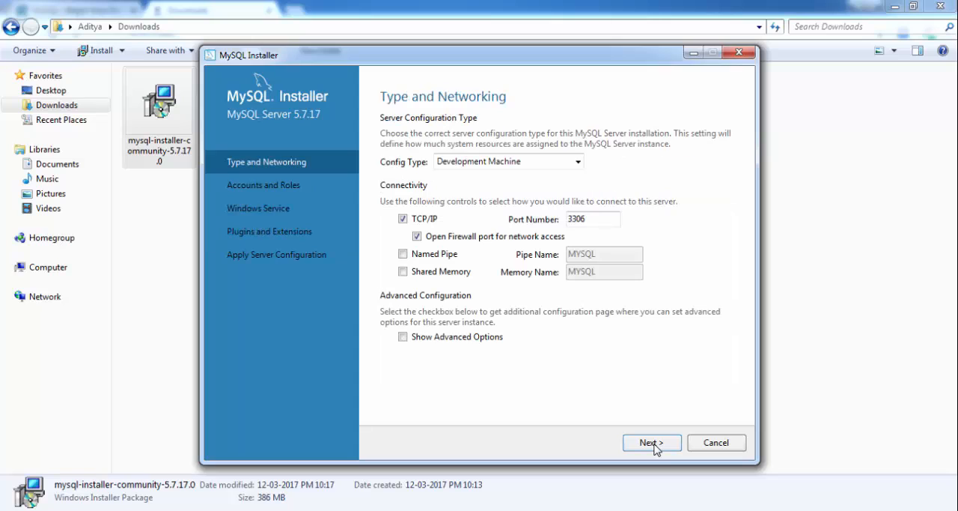
mouse_move(589, 219)
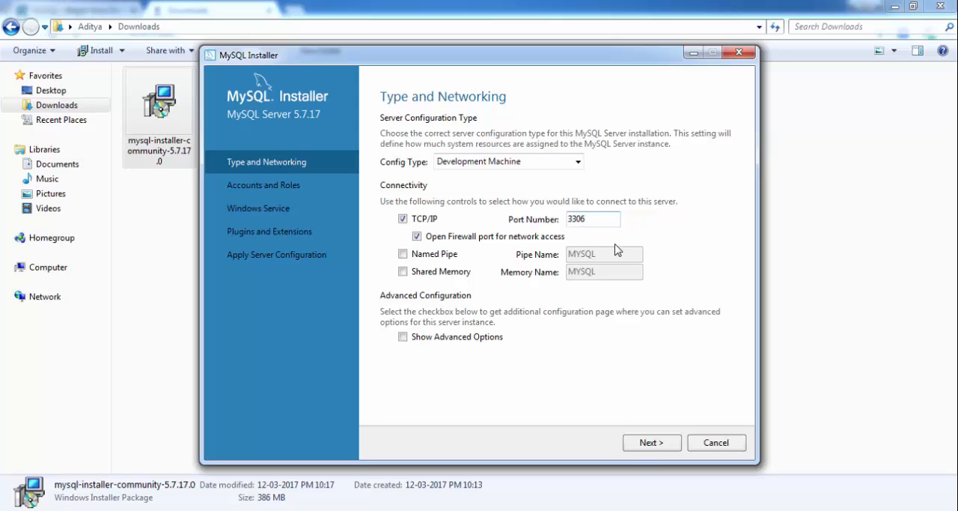
click(650, 442)
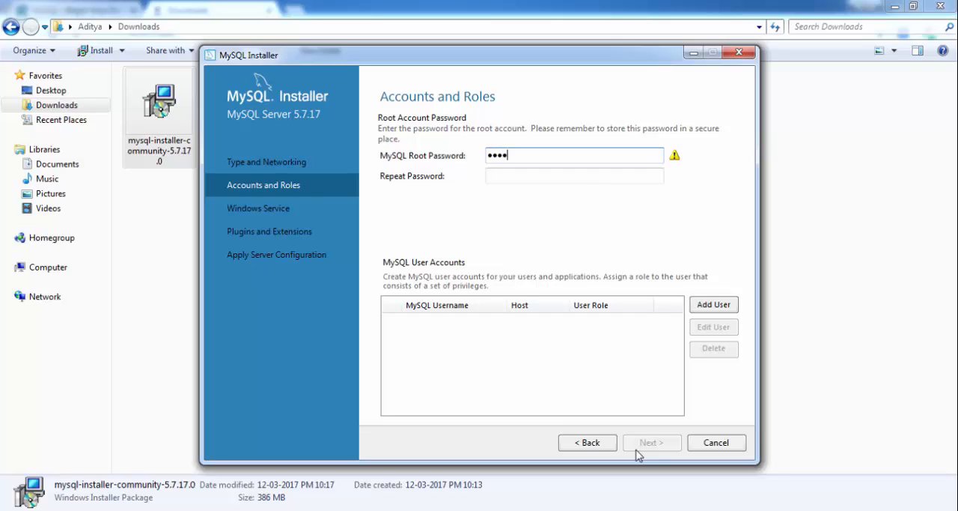
Step: Confirm the root password and accept default Windows service and plugin settings
text(••)
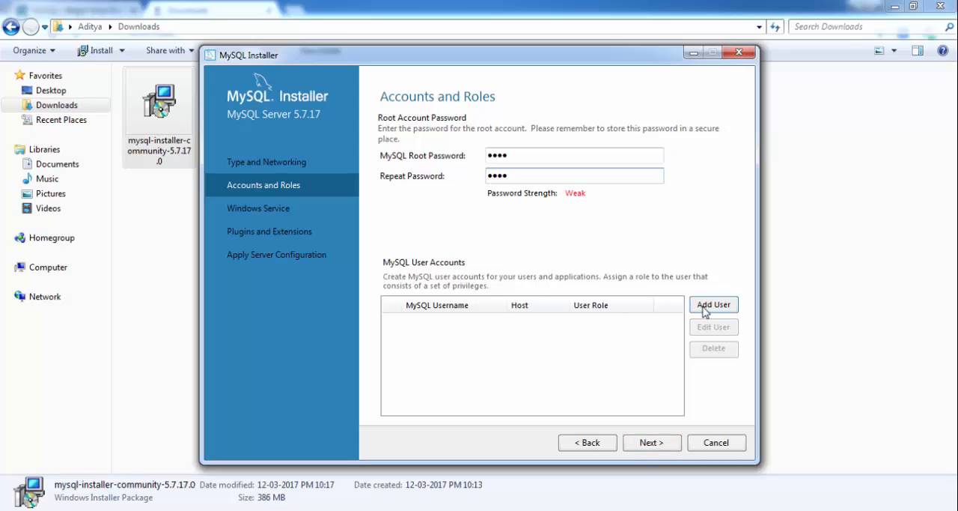
click(650, 442)
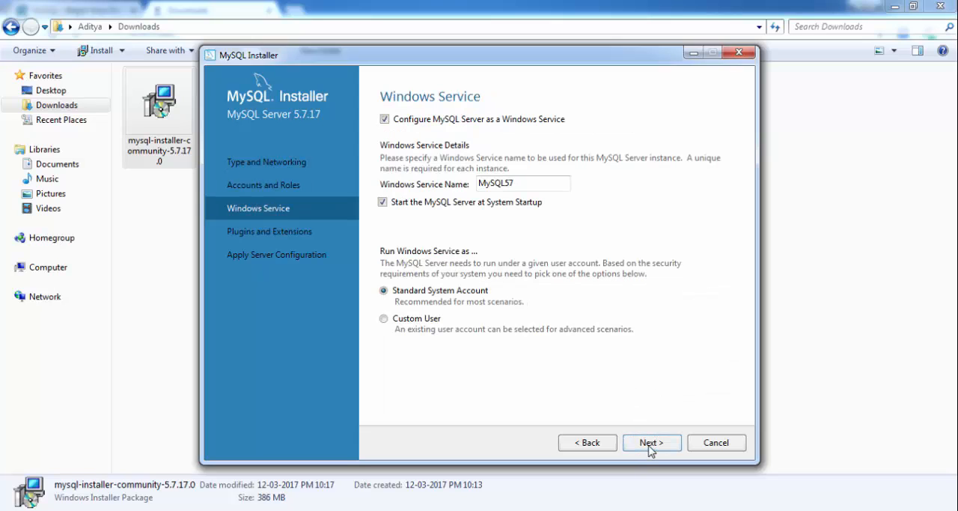
click(650, 441)
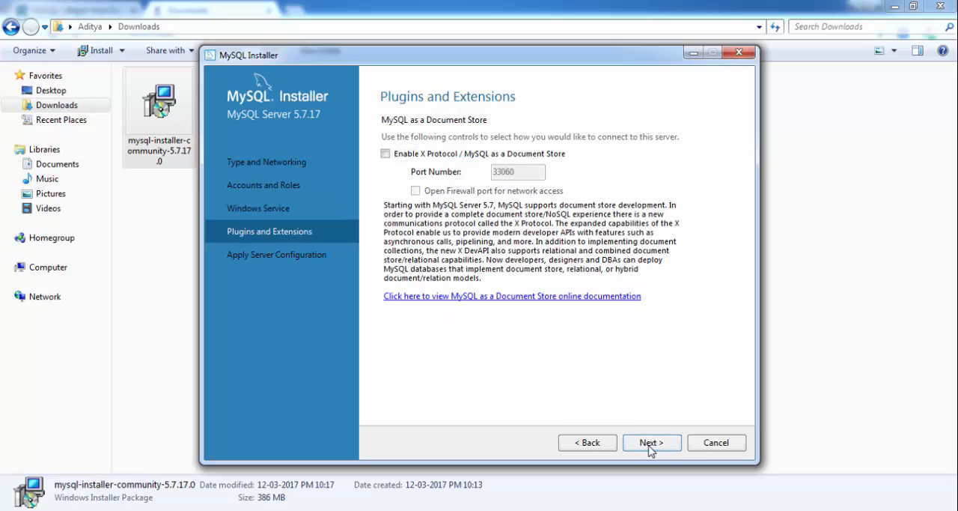
click(650, 442)
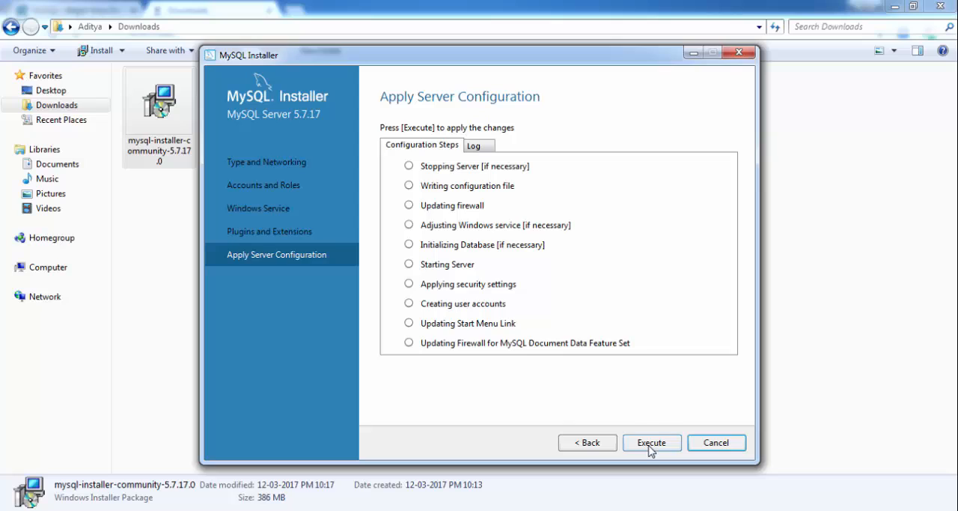
mouse_move(645, 447)
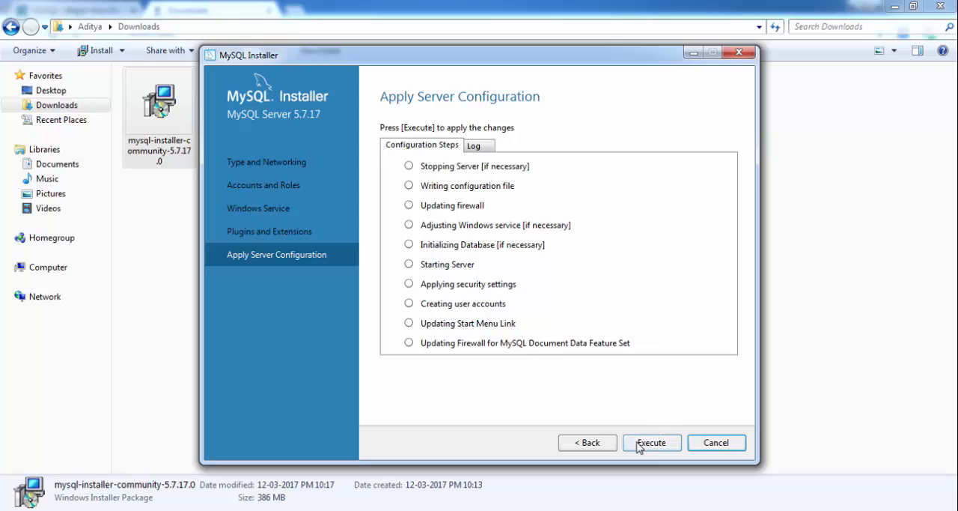
Step: Execute the MySQL Server 5.7.17 configuration steps and finish once all succeed
click(651, 443)
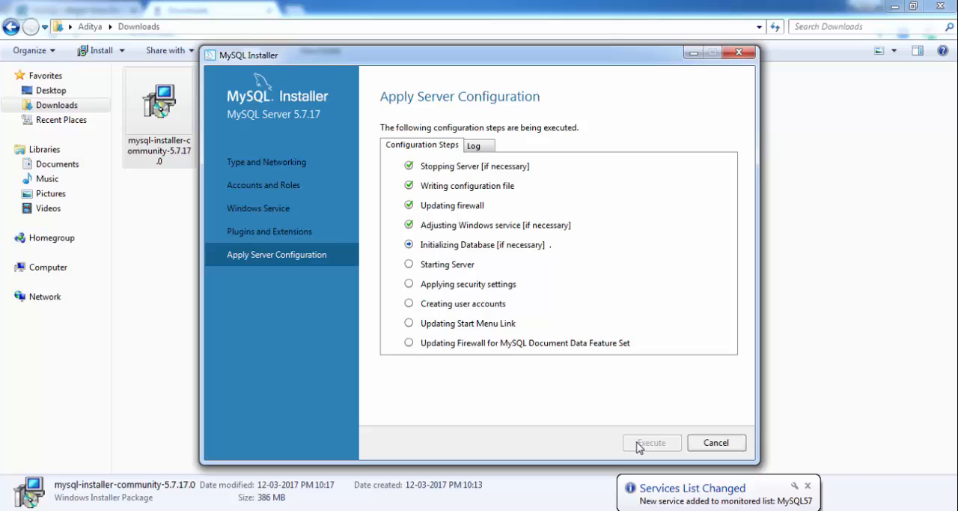
mouse_move(715, 506)
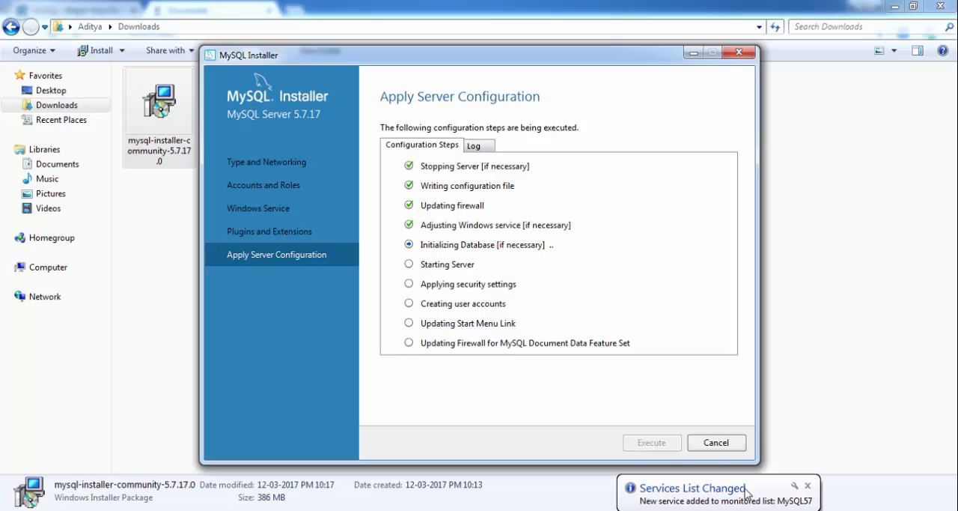
mouse_move(593, 313)
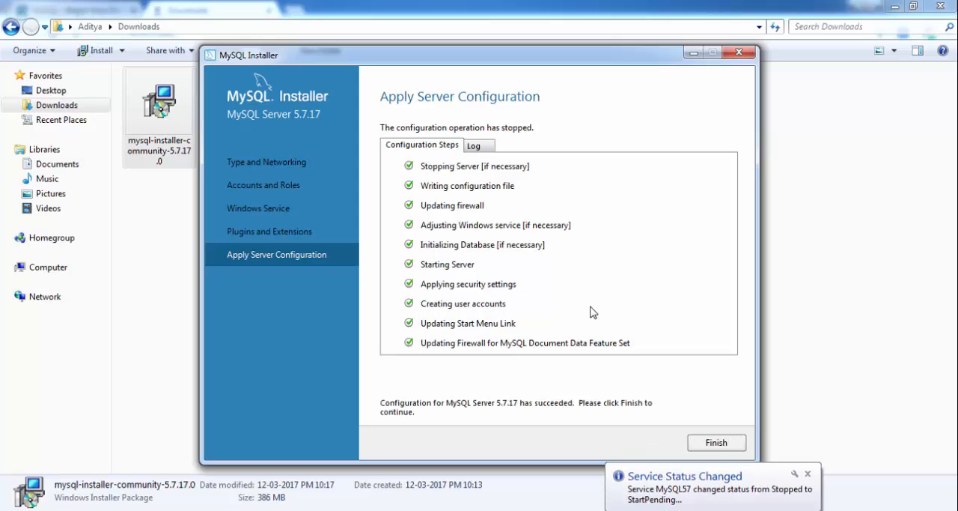
mouse_move(642, 435)
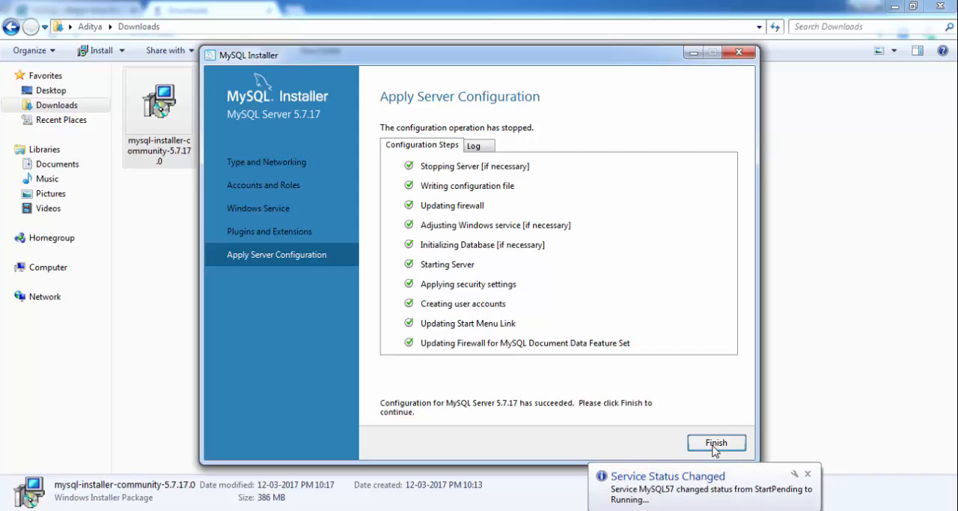
click(715, 442)
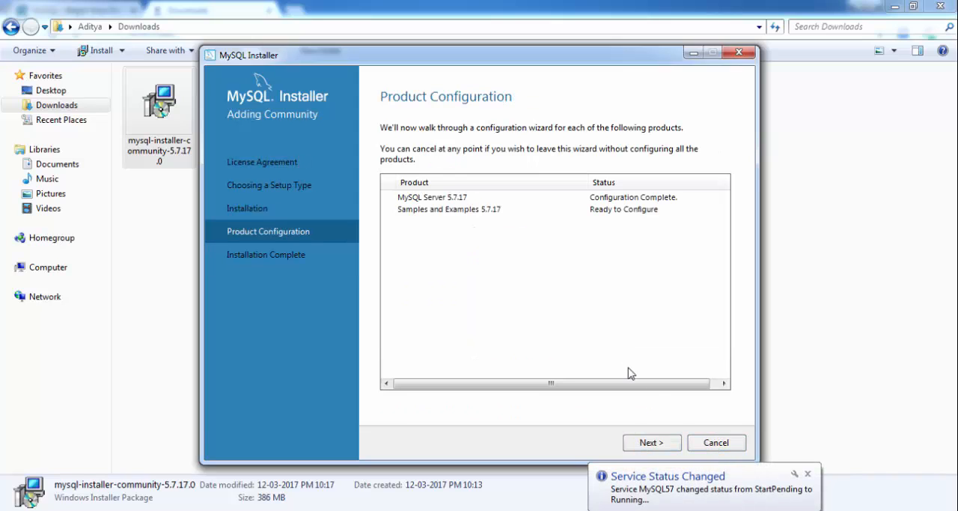
Step: Check the root login on Connect To Server for Samples and Examples
click(651, 442)
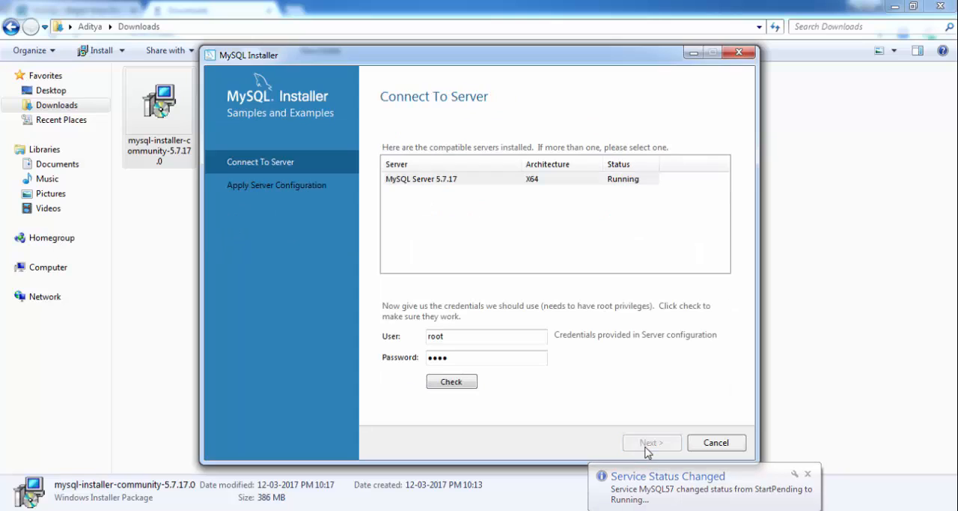
mouse_move(450, 403)
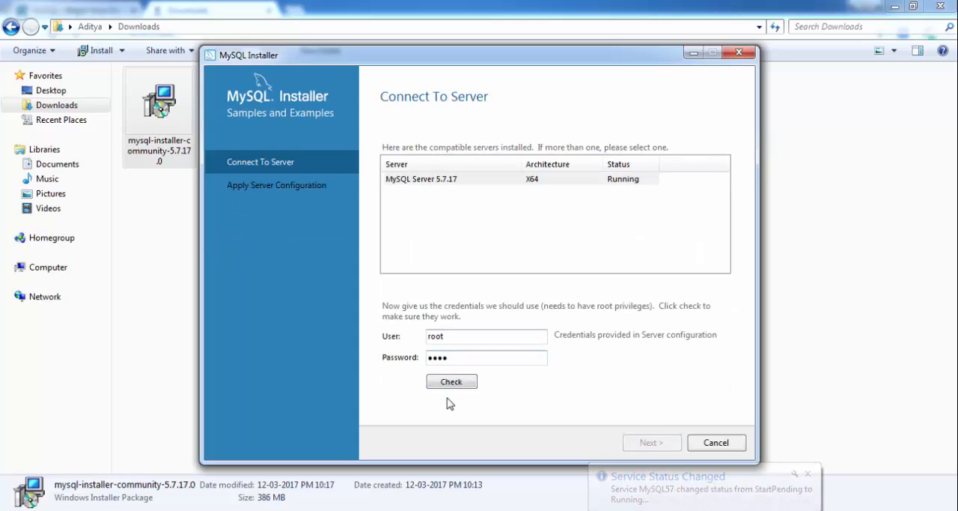
mouse_move(416, 385)
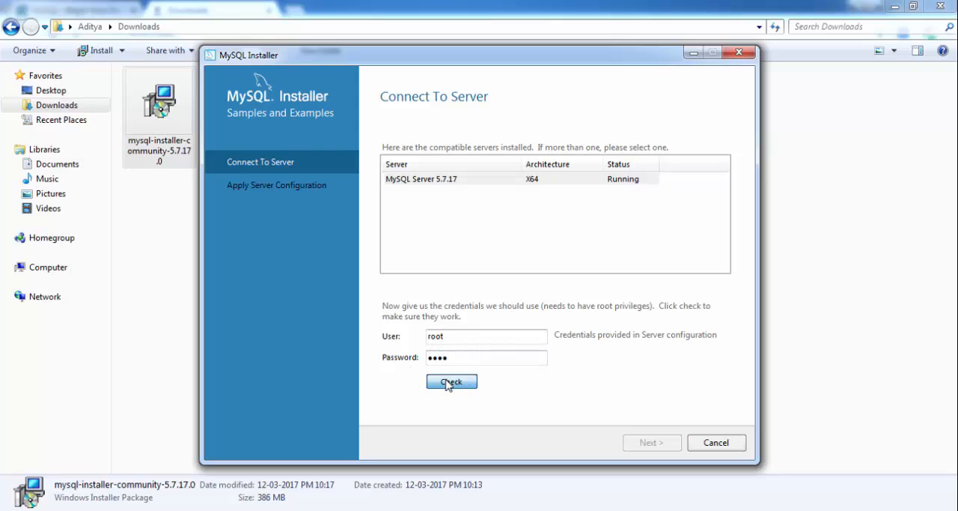
click(450, 382)
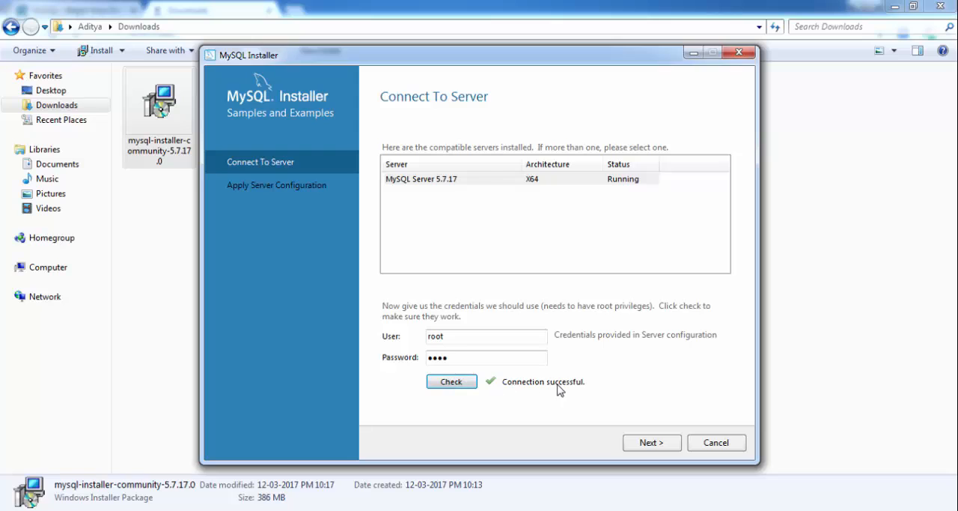
click(651, 442)
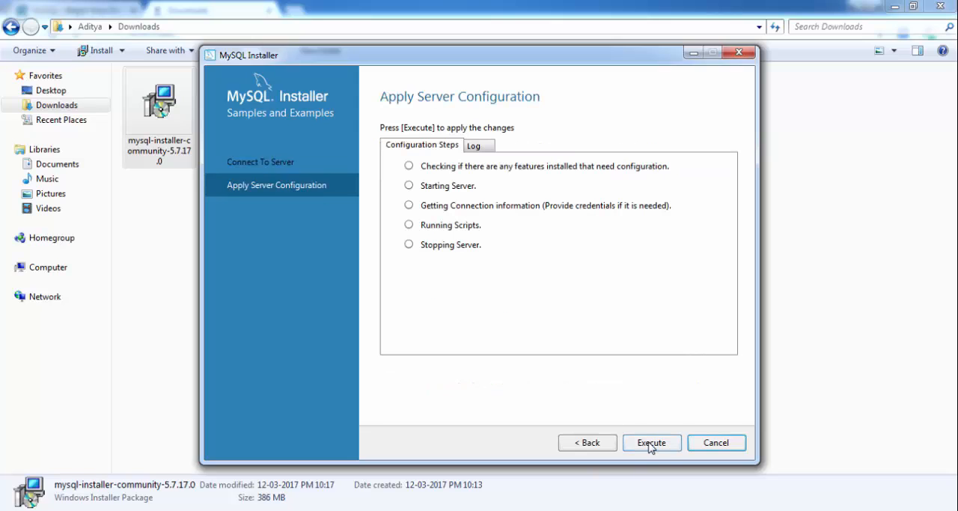
Step: Run the Samples and Examples configuration steps, finish, and continue to the installation summary
click(651, 442)
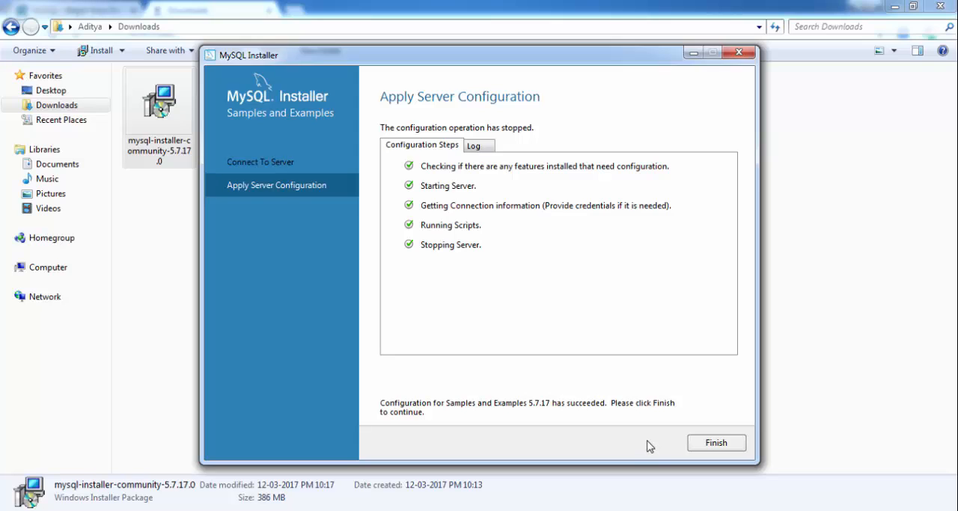
mouse_move(410, 412)
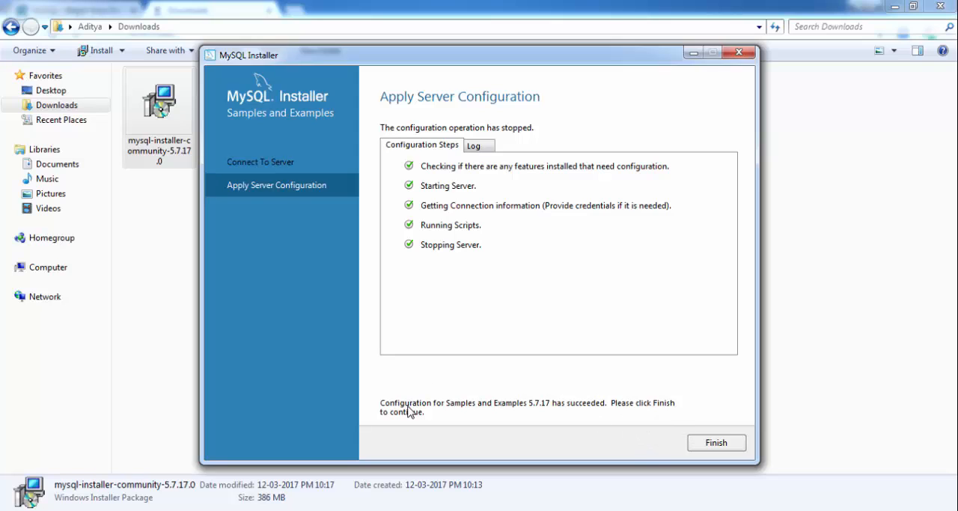
mouse_move(604, 413)
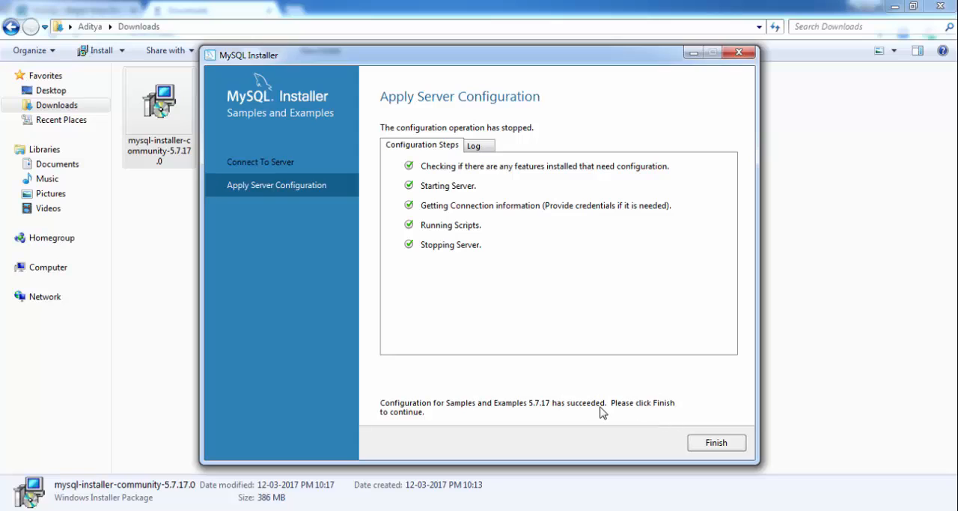
mouse_move(756, 431)
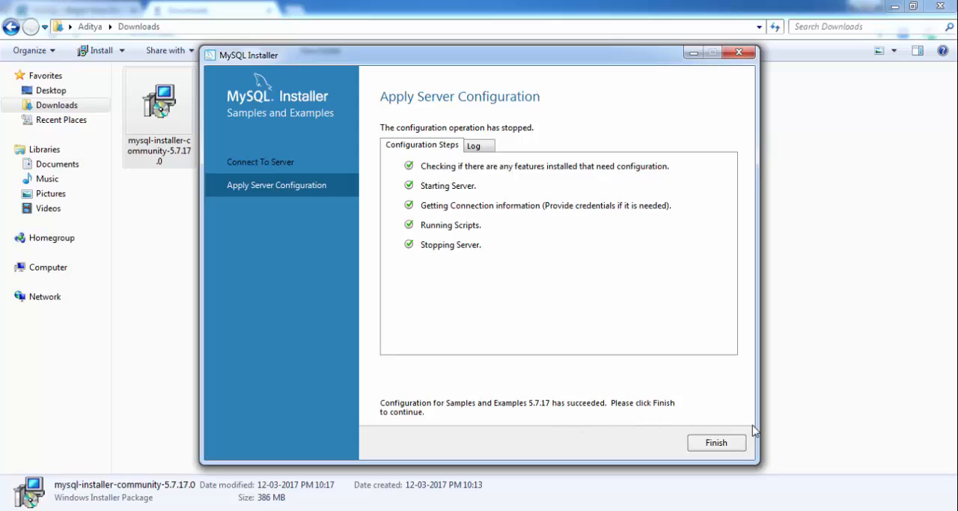
click(716, 442)
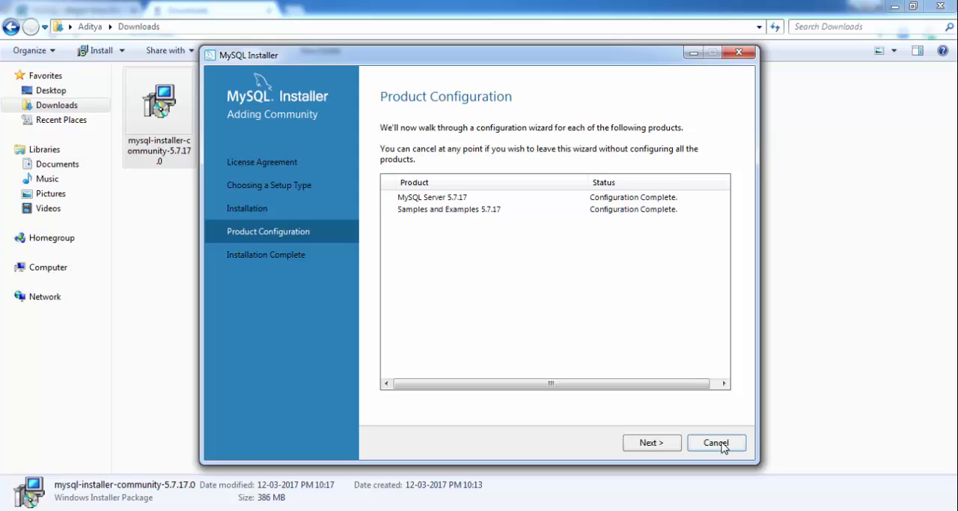
click(651, 441)
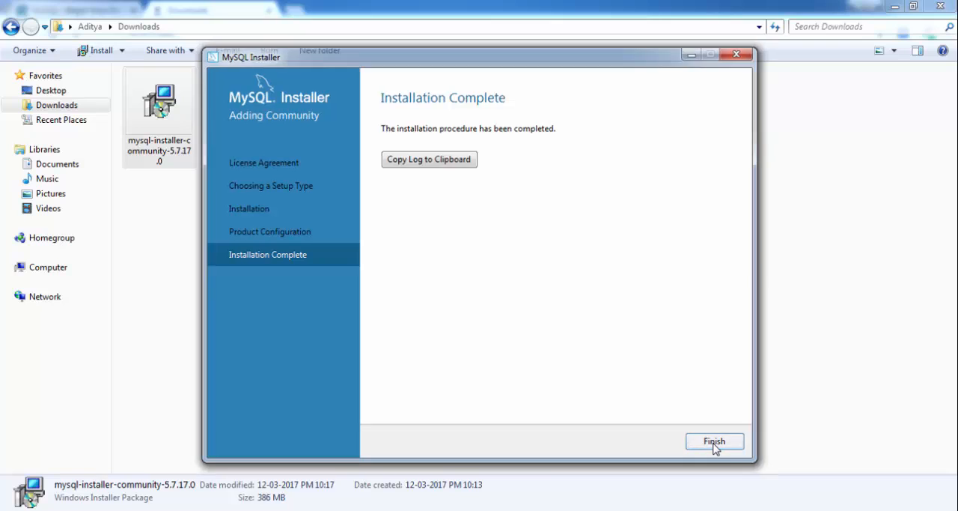
Step: Finish at Installation Complete, closing MySQL Installer and leaving the Downloads folder visible
click(714, 440)
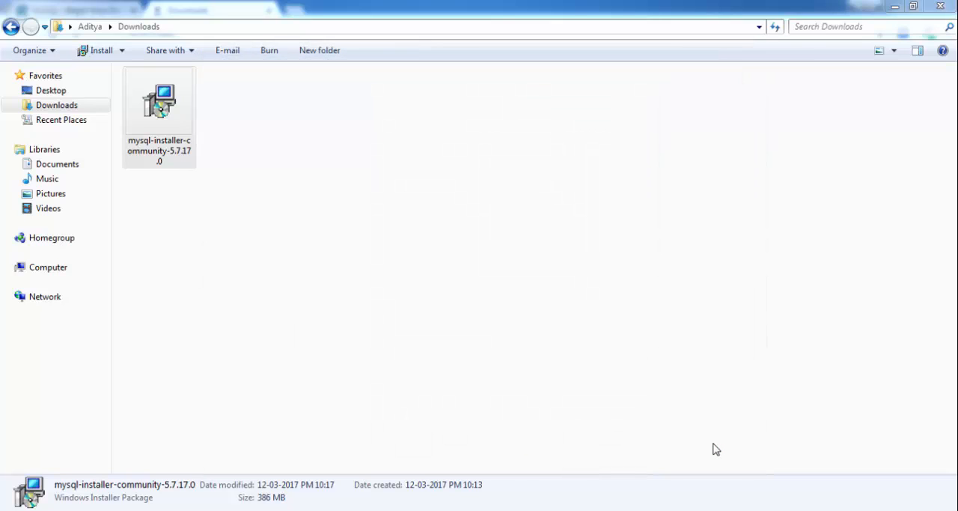